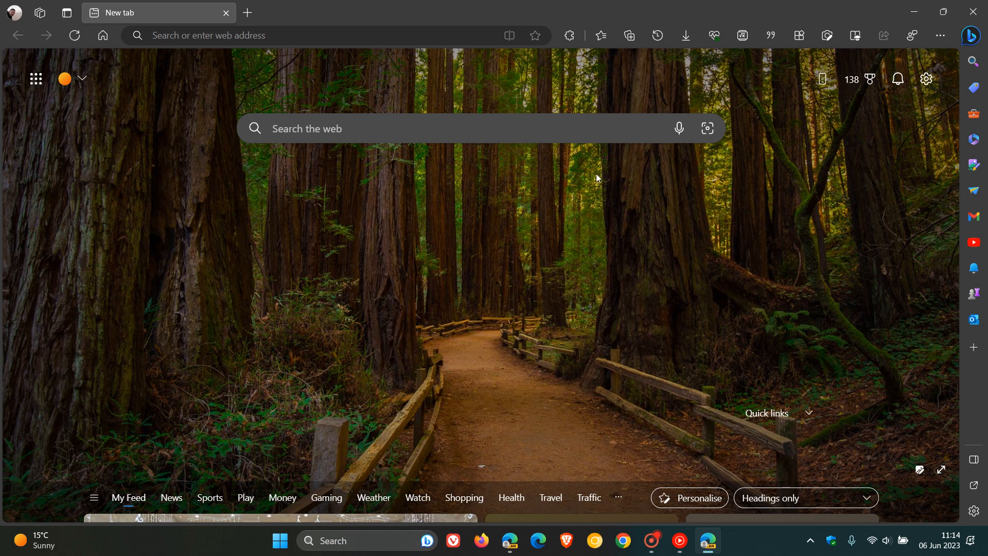
{"action": "mouse_move", "coordinate": [619, 254]}
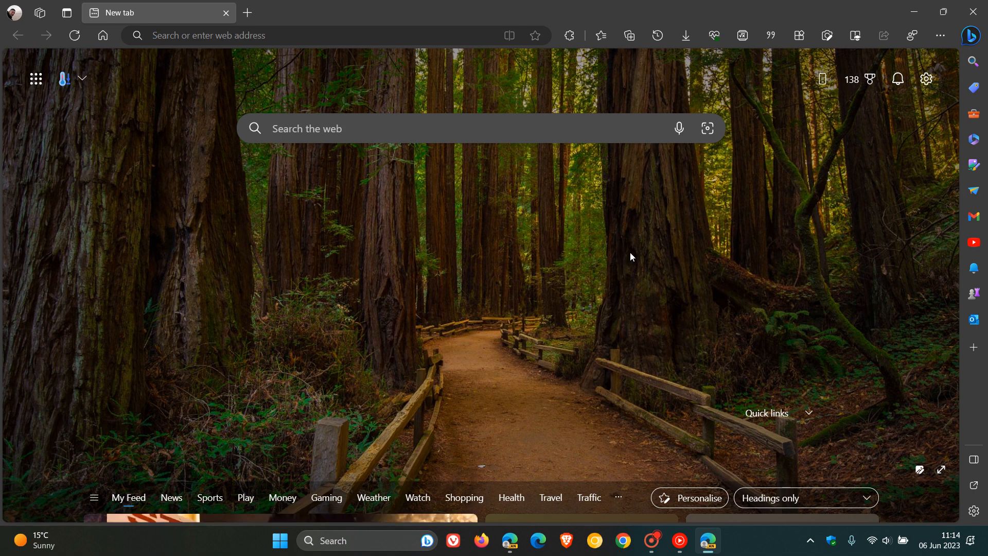
{"action": "mouse_move", "coordinate": [604, 245]}
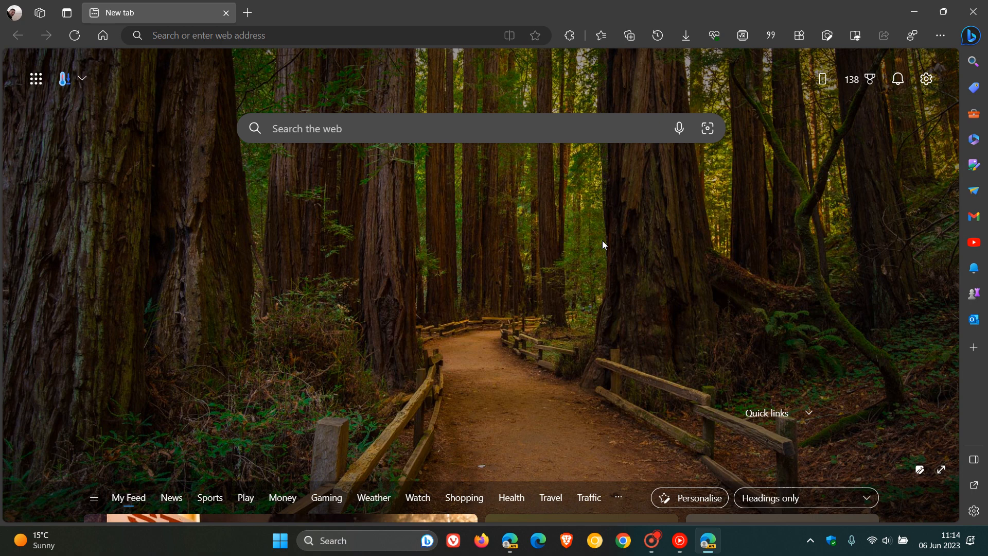
{"action": "mouse_move", "coordinate": [356, 318]}
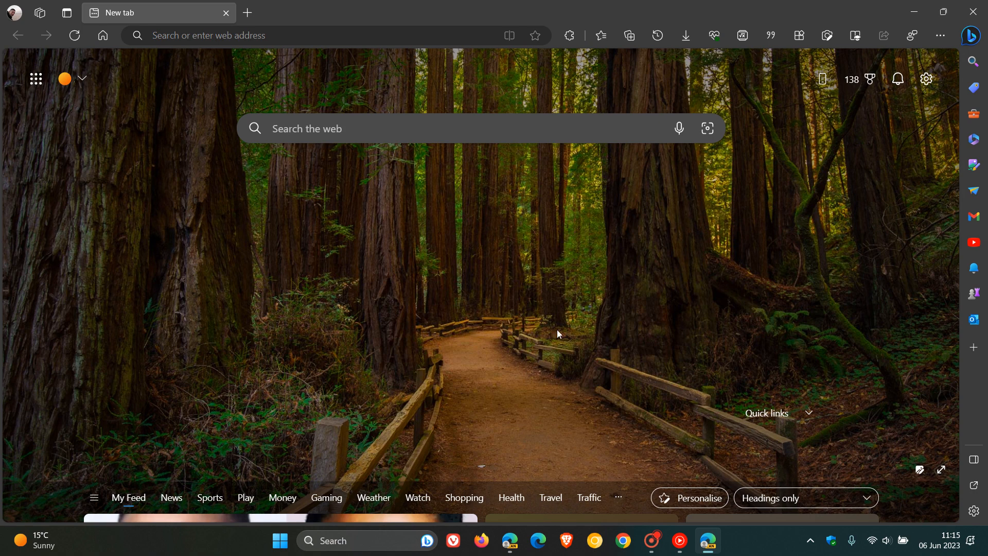
{"action": "mouse_move", "coordinate": [635, 288]}
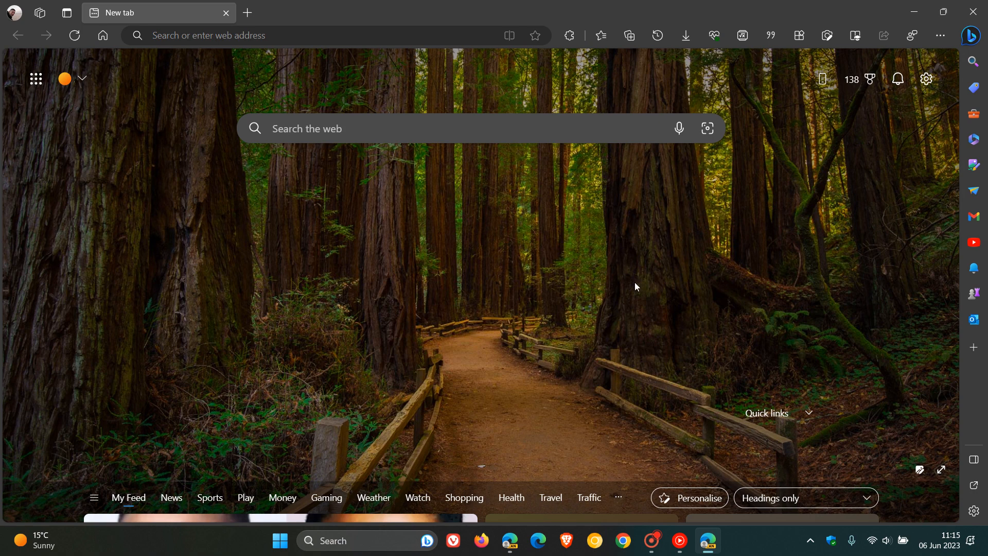
{"action": "mouse_move", "coordinate": [615, 274]}
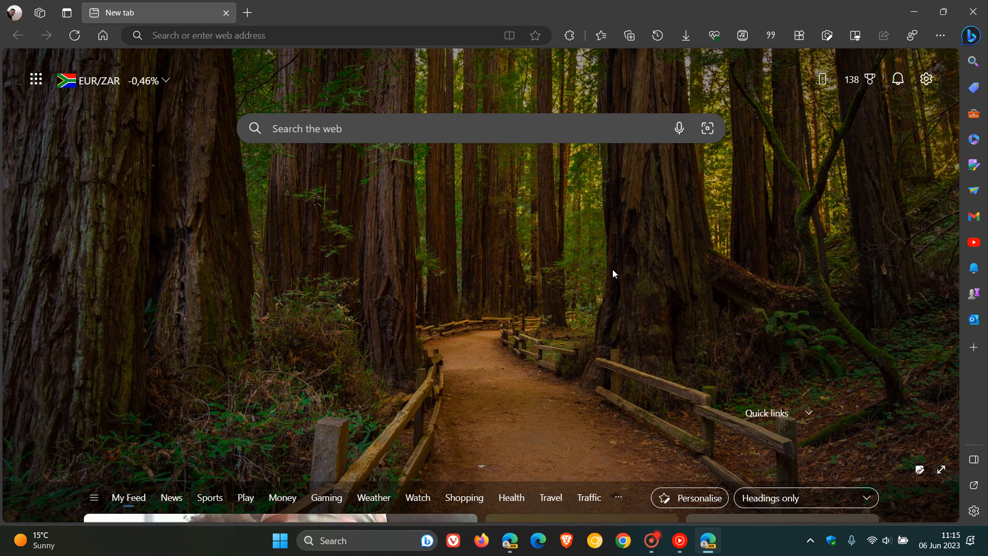
{"action": "mouse_move", "coordinate": [794, 259]}
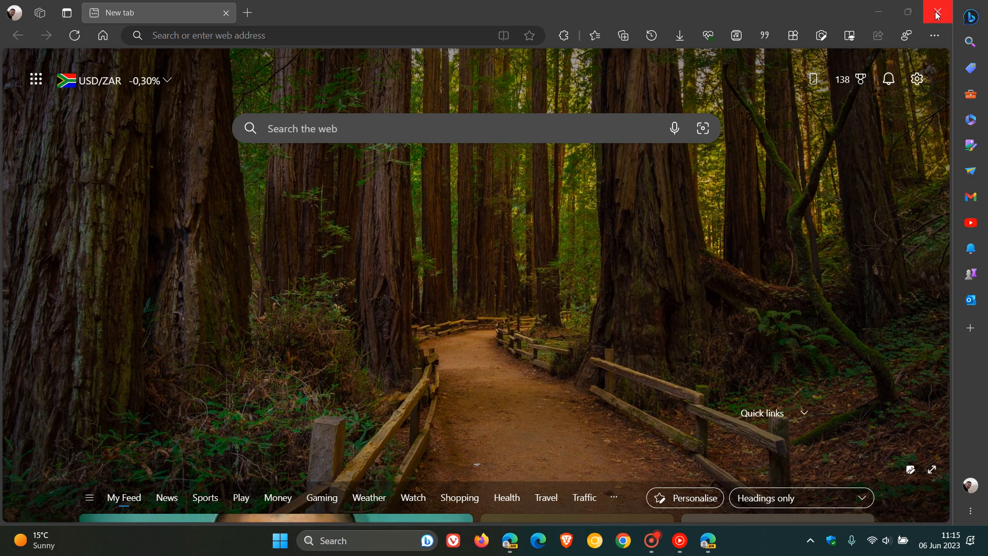
Close the Edge window, then try the detached sidebar's Bing chat and Tools panes and collapse them
{"action": "left_click", "coordinate": [908, 12]}
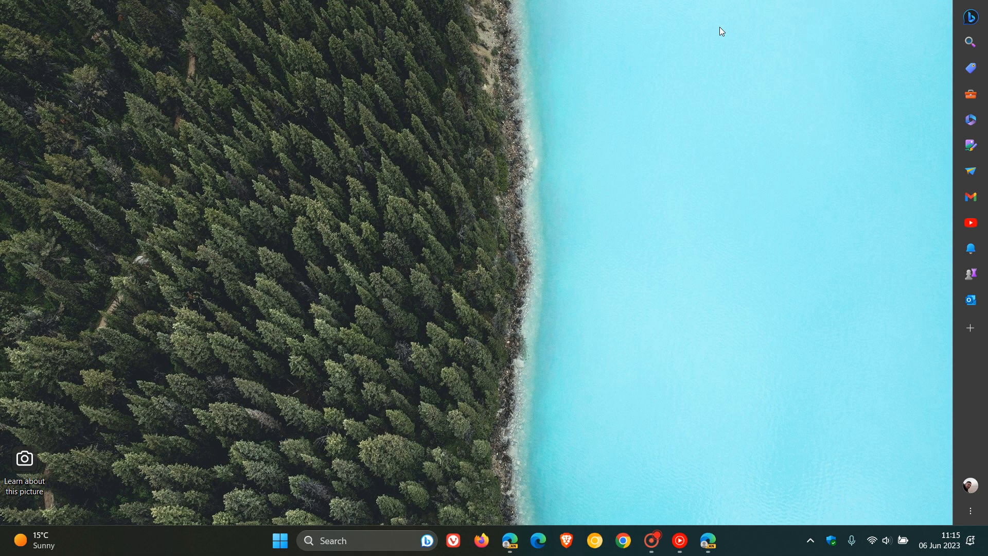
{"action": "mouse_move", "coordinate": [796, 203]}
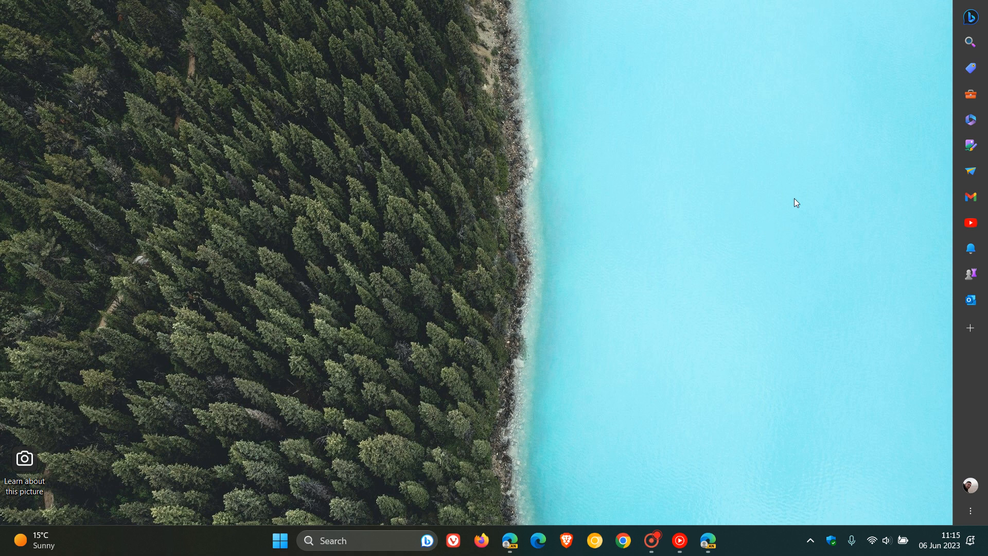
{"action": "mouse_move", "coordinate": [971, 415]}
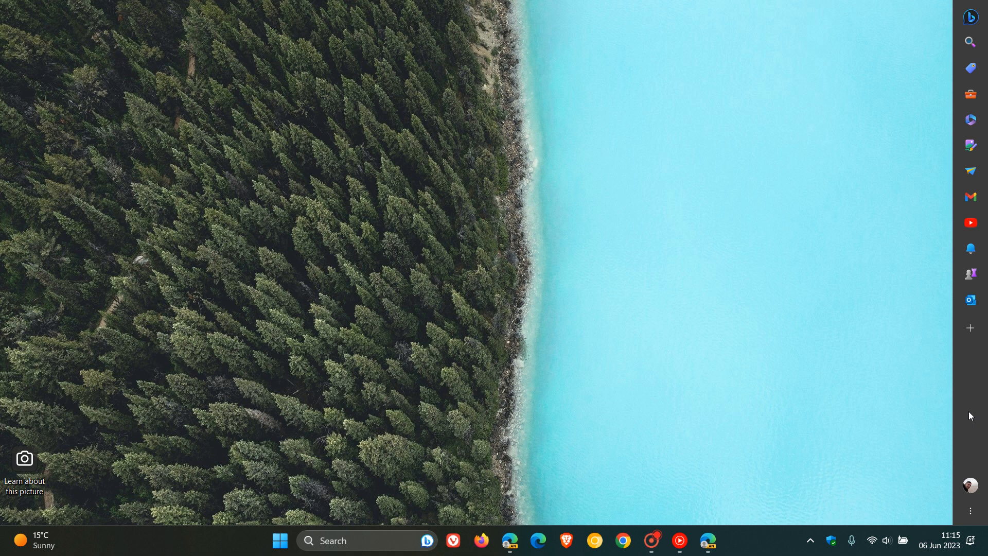
{"action": "mouse_move", "coordinate": [970, 17]}
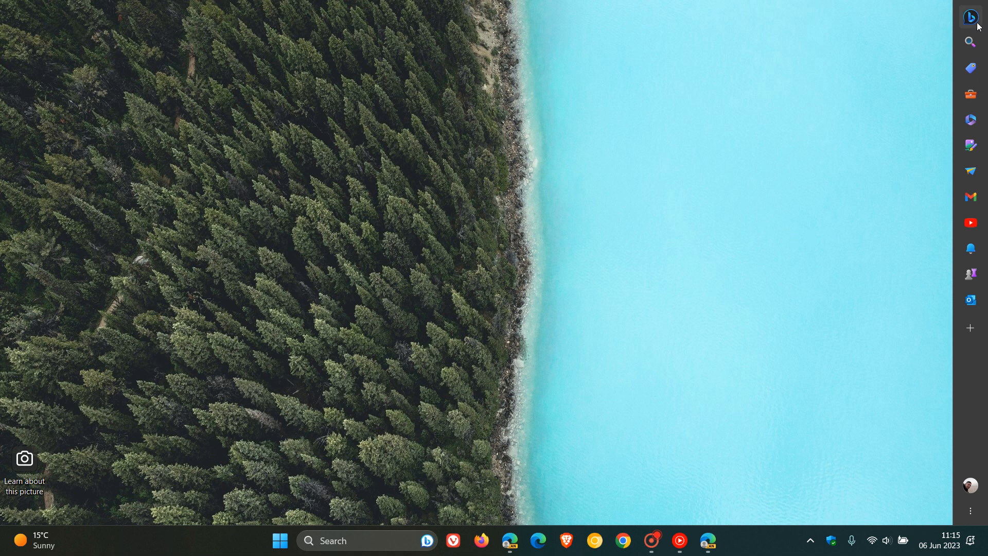
{"action": "left_click", "coordinate": [970, 17]}
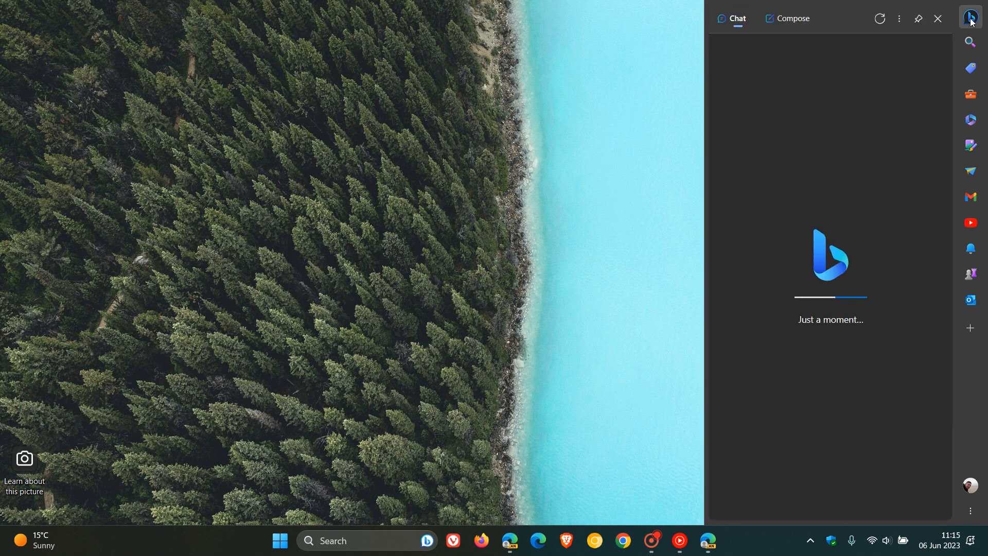
{"action": "left_click", "coordinate": [938, 19]}
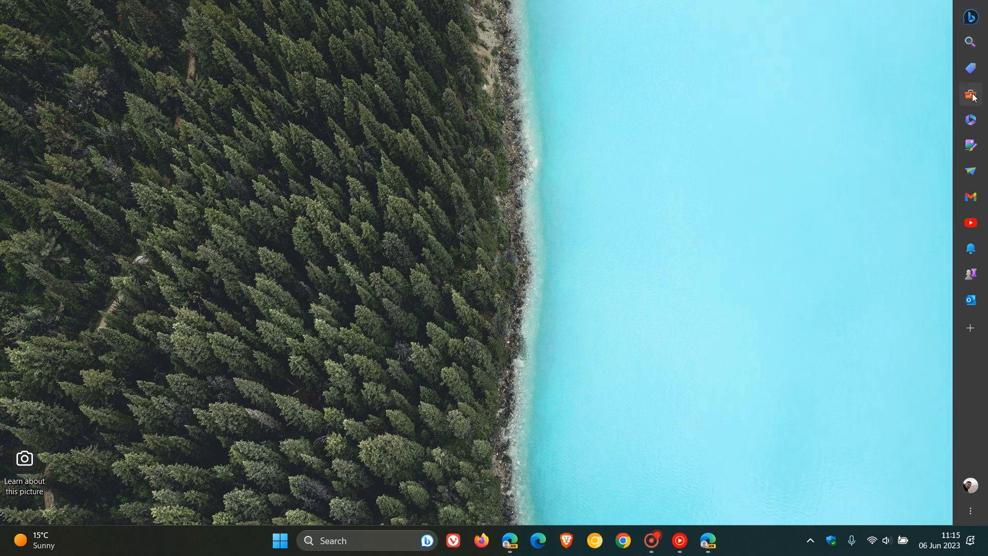
{"action": "left_click", "coordinate": [970, 94]}
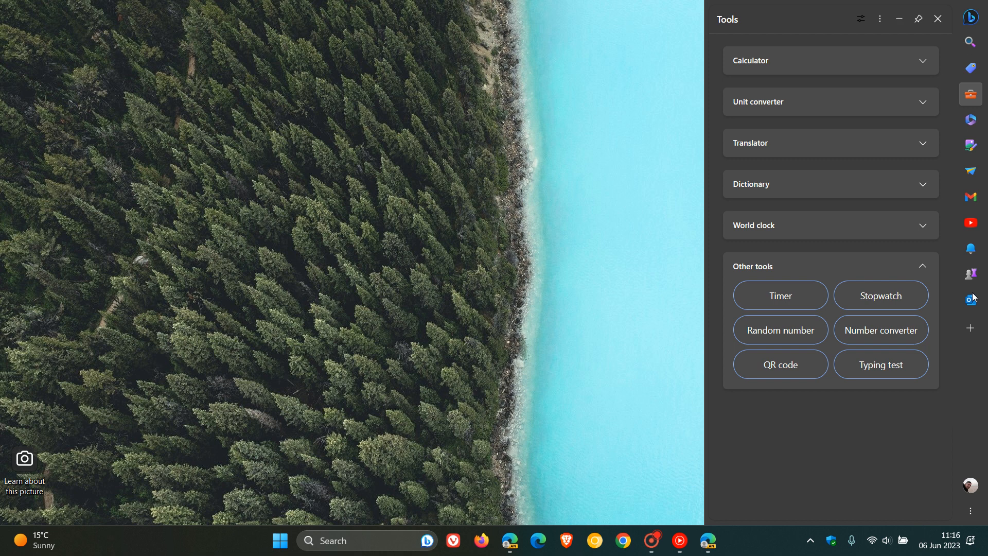
{"action": "mouse_move", "coordinate": [971, 327]}
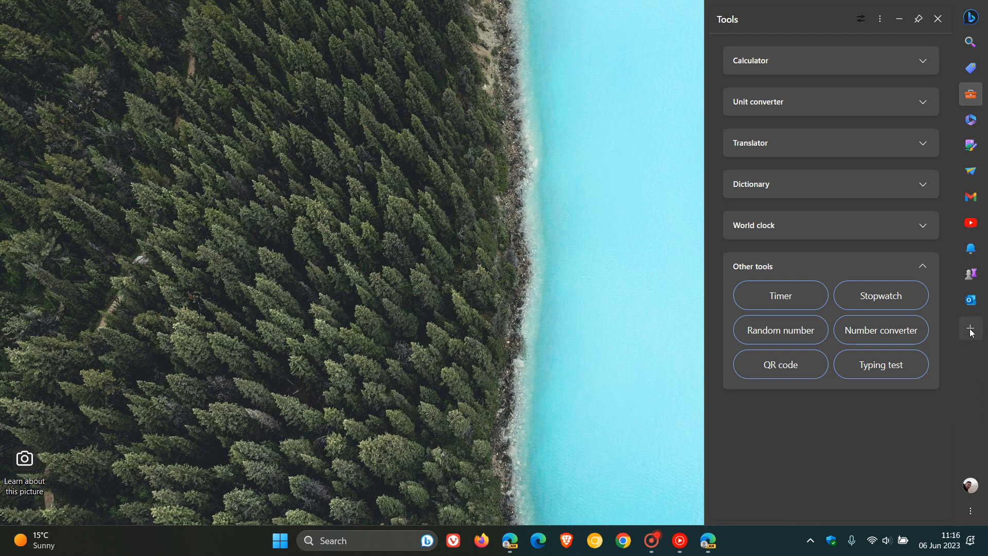
{"action": "left_click", "coordinate": [937, 19]}
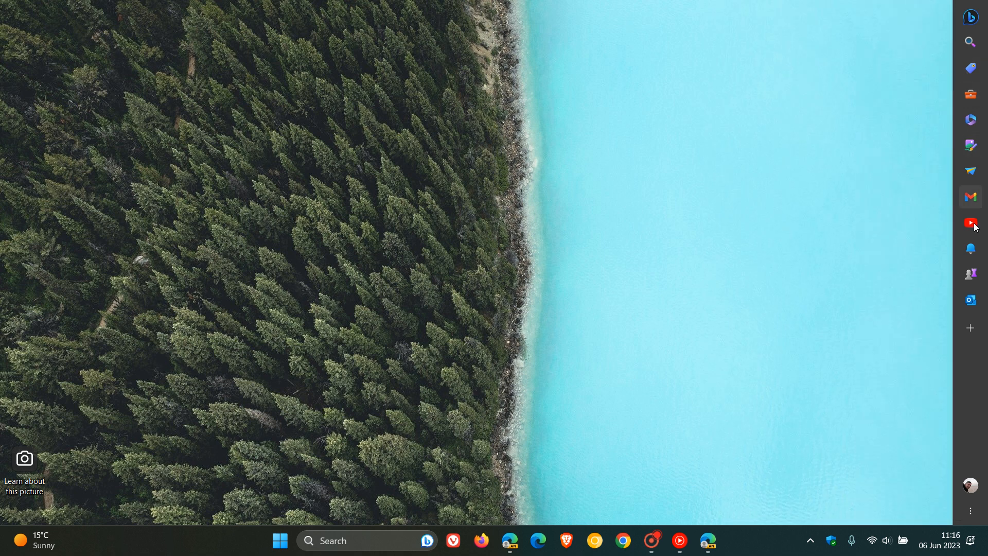
{"action": "mouse_move", "coordinate": [702, 243]}
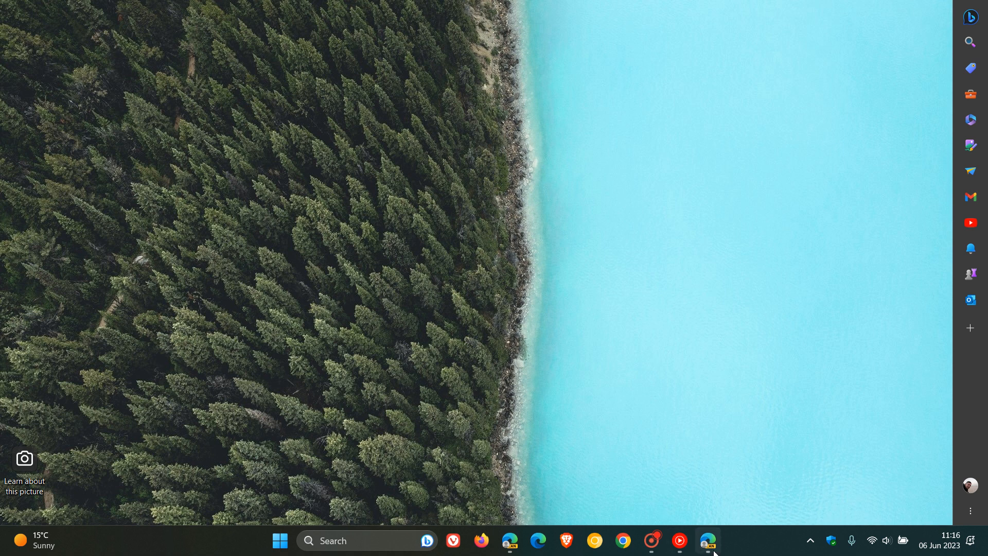
Restore the Edge window onto the desktop beside the docked sidebar
{"action": "left_click", "coordinate": [707, 540]}
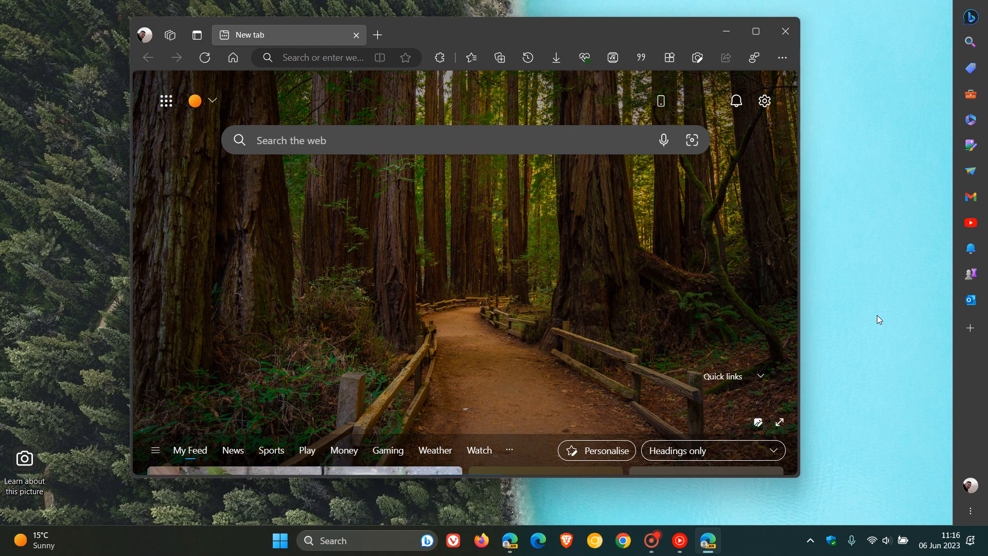
{"action": "mouse_move", "coordinate": [900, 304]}
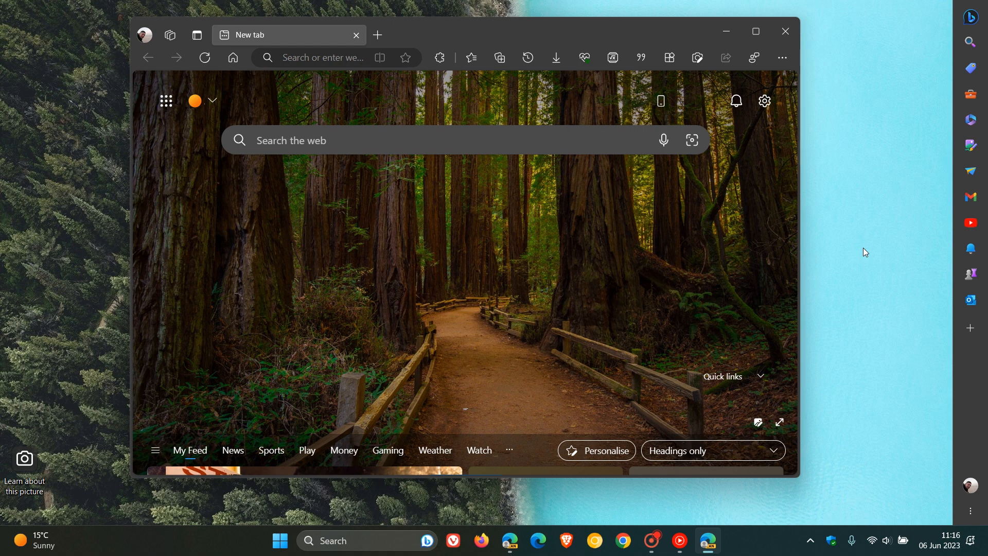
{"action": "mouse_move", "coordinate": [658, 250]}
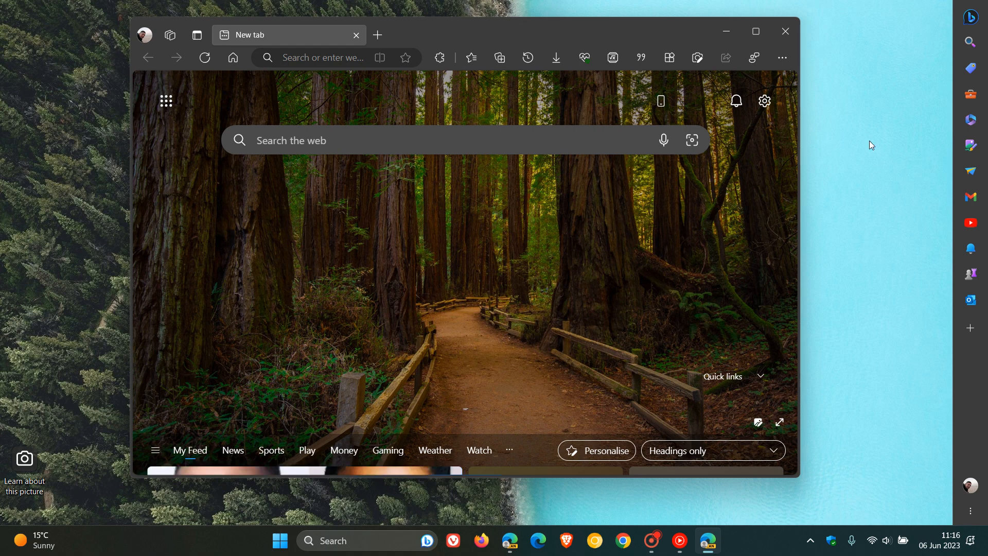
{"action": "mouse_move", "coordinate": [875, 199]}
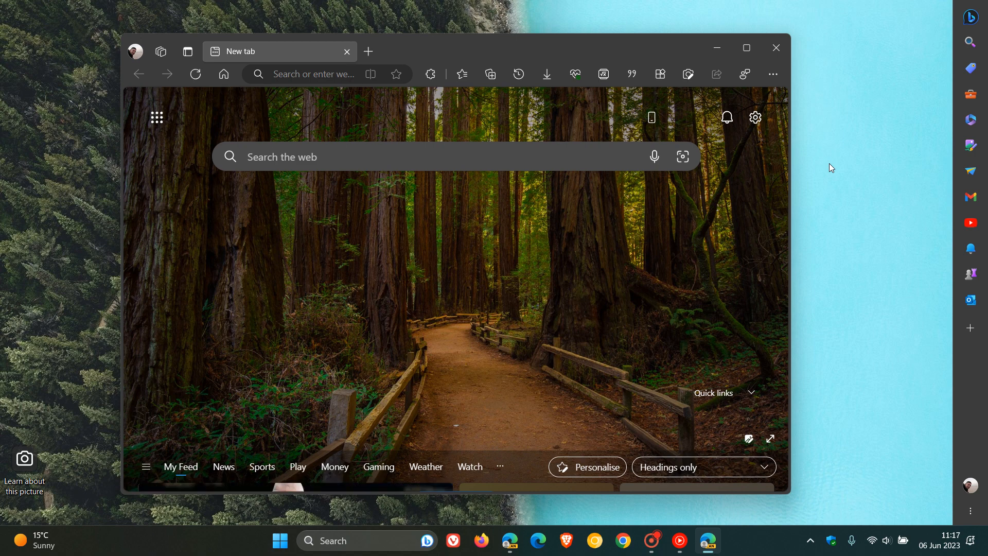
Show and dismiss the sidebar's Tools panel next to the smaller Edge window
{"action": "left_click", "coordinate": [970, 94]}
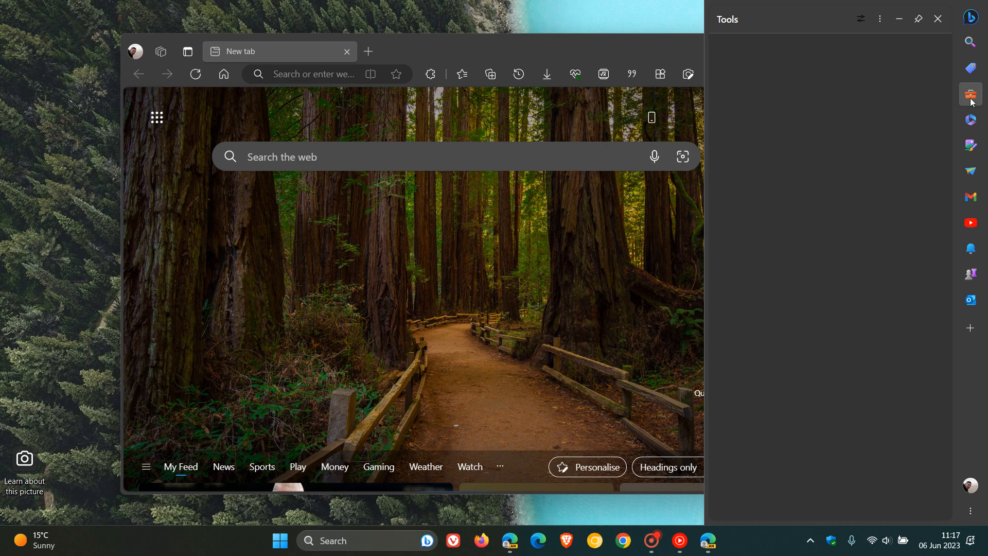
{"action": "left_click", "coordinate": [970, 95]}
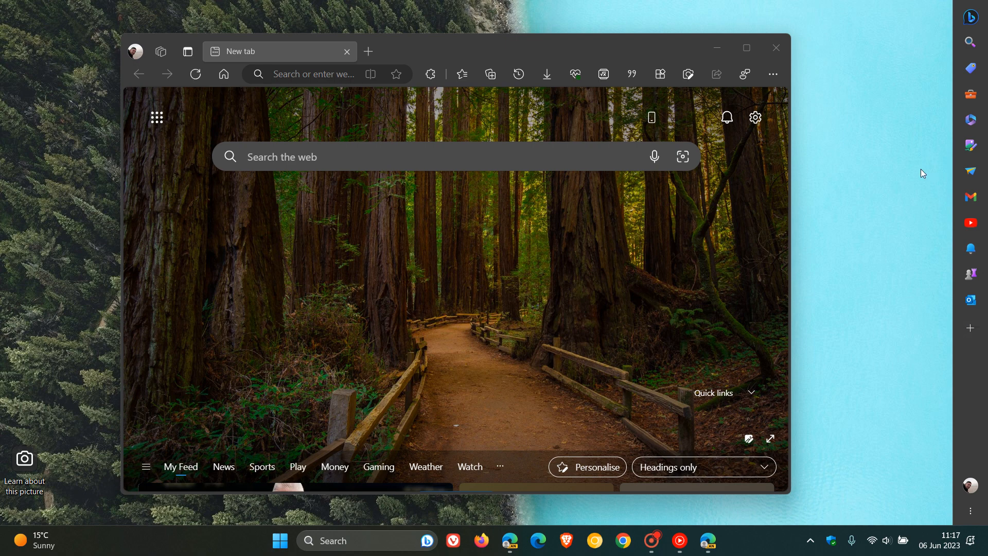
{"action": "mouse_move", "coordinate": [904, 178]}
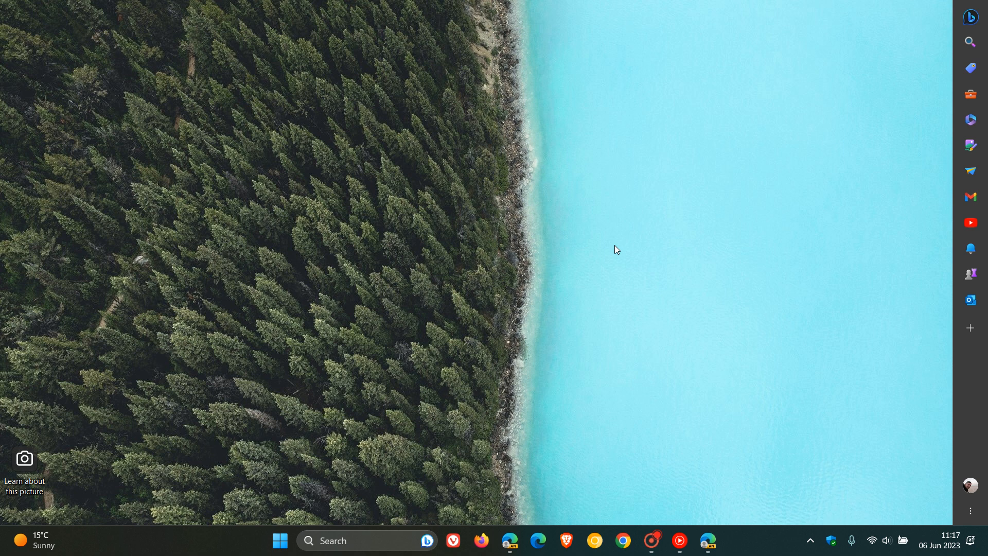
{"action": "mouse_move", "coordinate": [944, 178]}
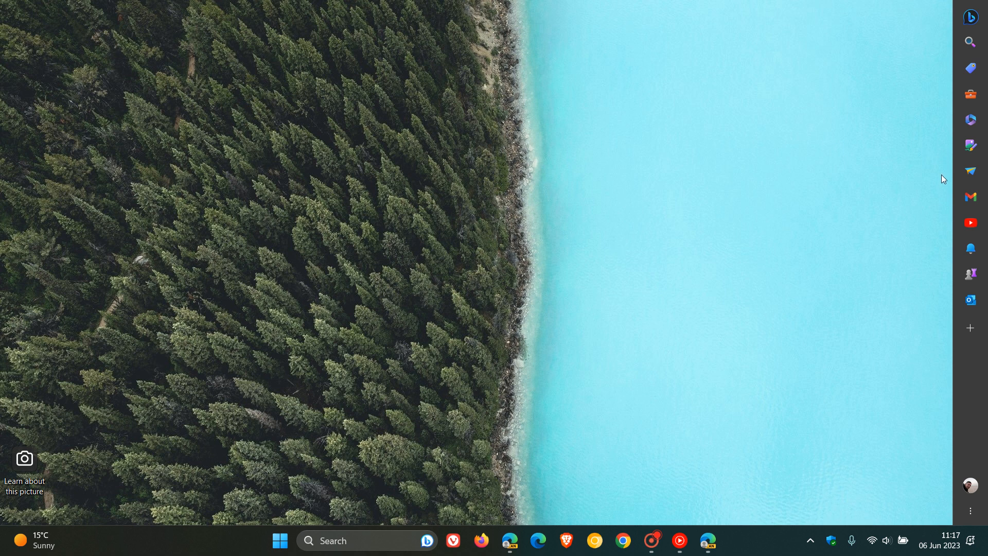
{"action": "mouse_move", "coordinate": [708, 193]}
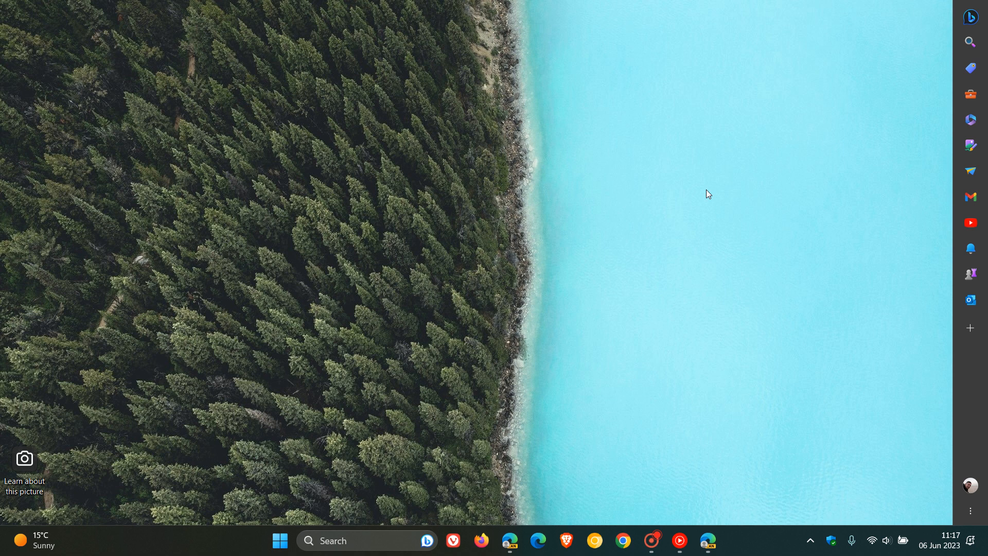
{"action": "mouse_move", "coordinate": [631, 120]}
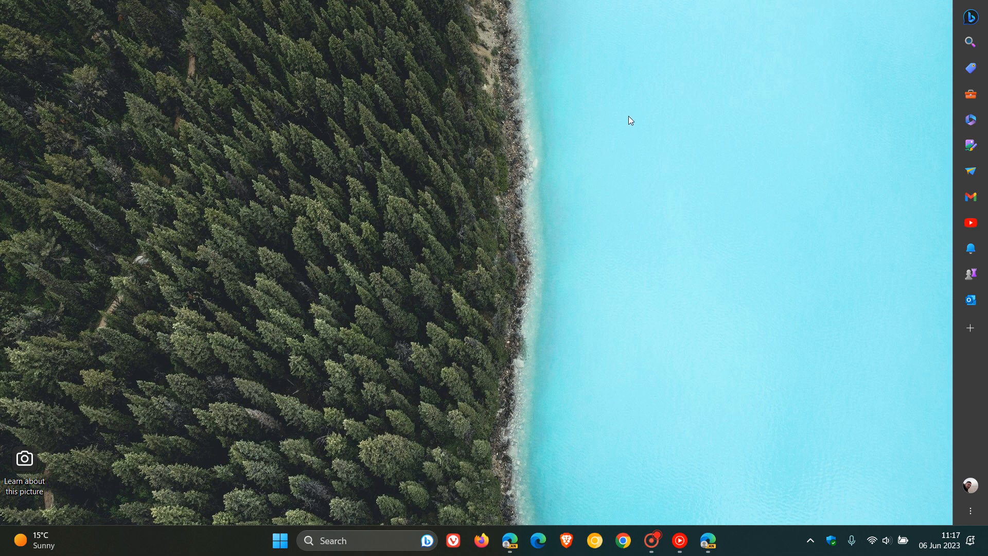
{"action": "mouse_move", "coordinate": [612, 122]}
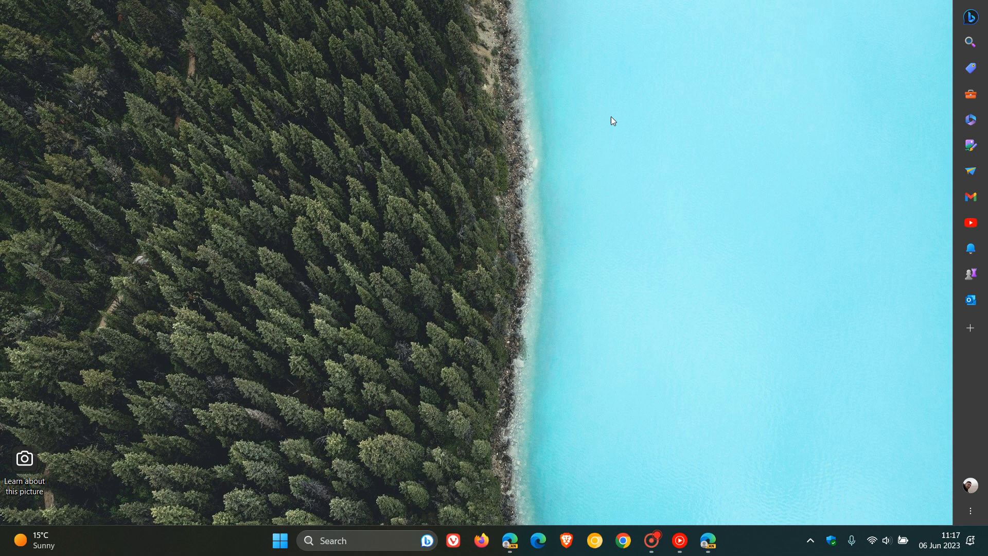
{"action": "mouse_move", "coordinate": [574, 144]}
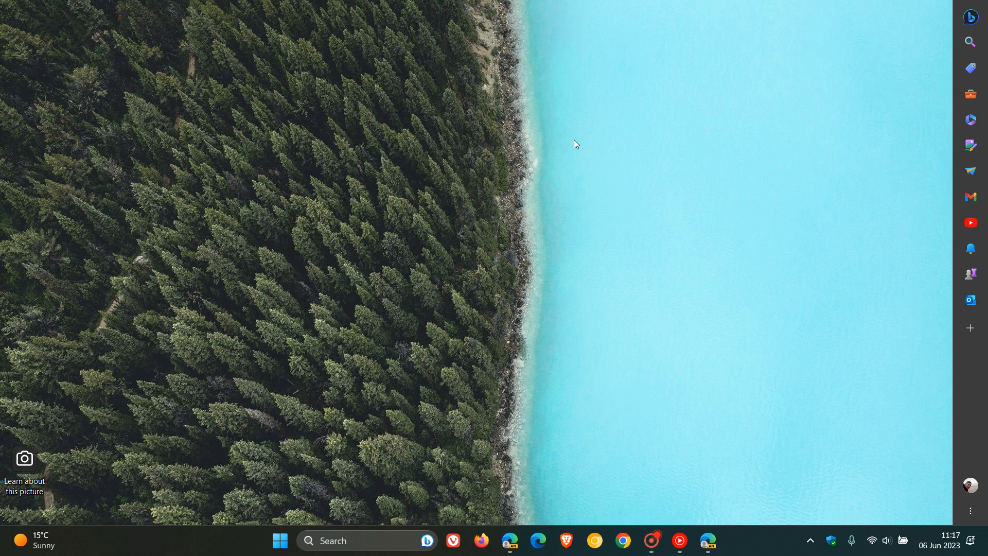
Restore the Edge window from the taskbar next to the detached sidebar
{"action": "left_click", "coordinate": [707, 540]}
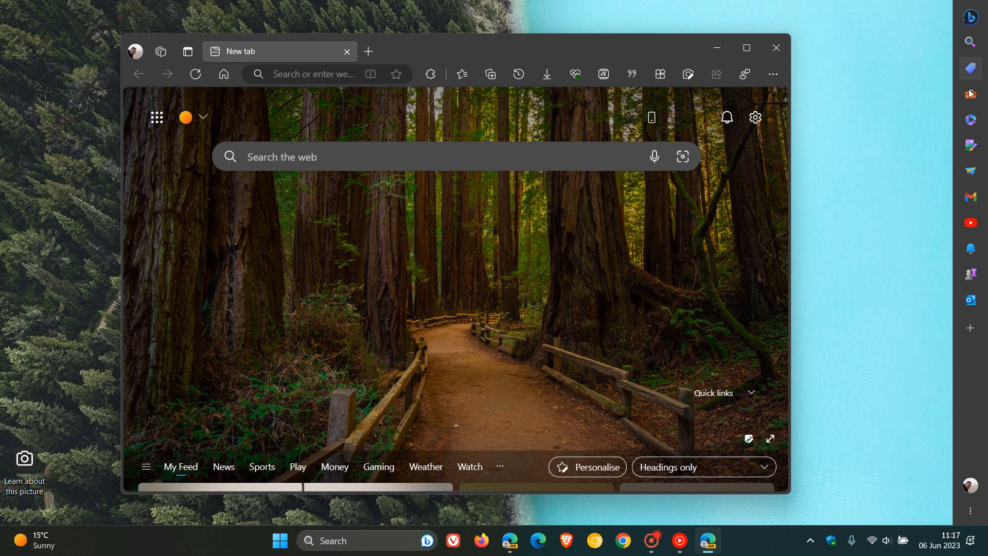
{"action": "mouse_move", "coordinate": [747, 49]}
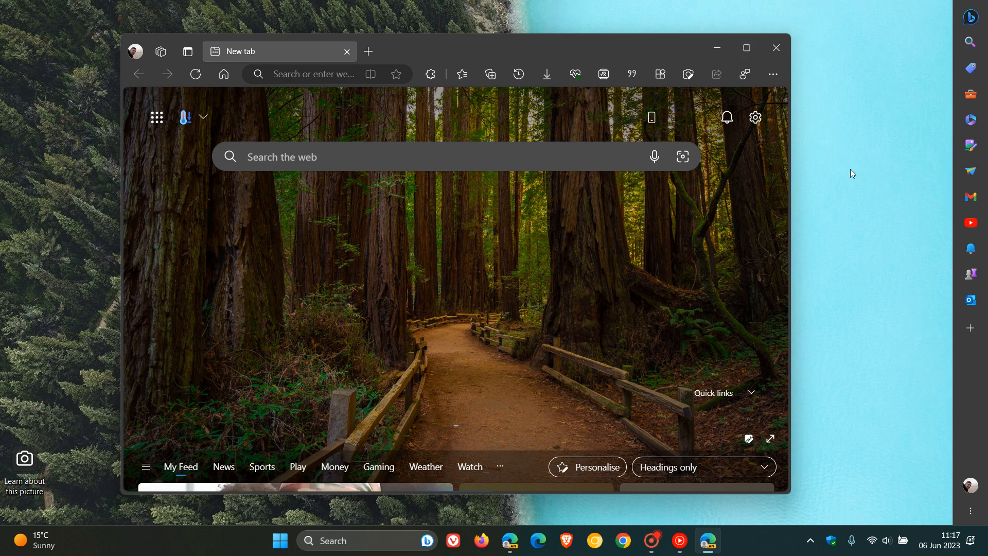
{"action": "mouse_move", "coordinate": [843, 181]}
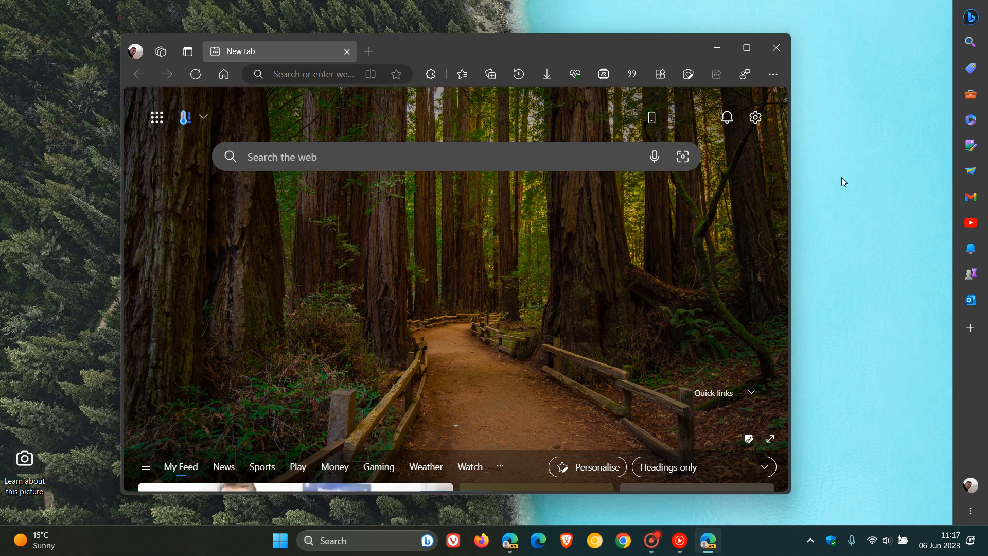
{"action": "mouse_move", "coordinate": [974, 521]}
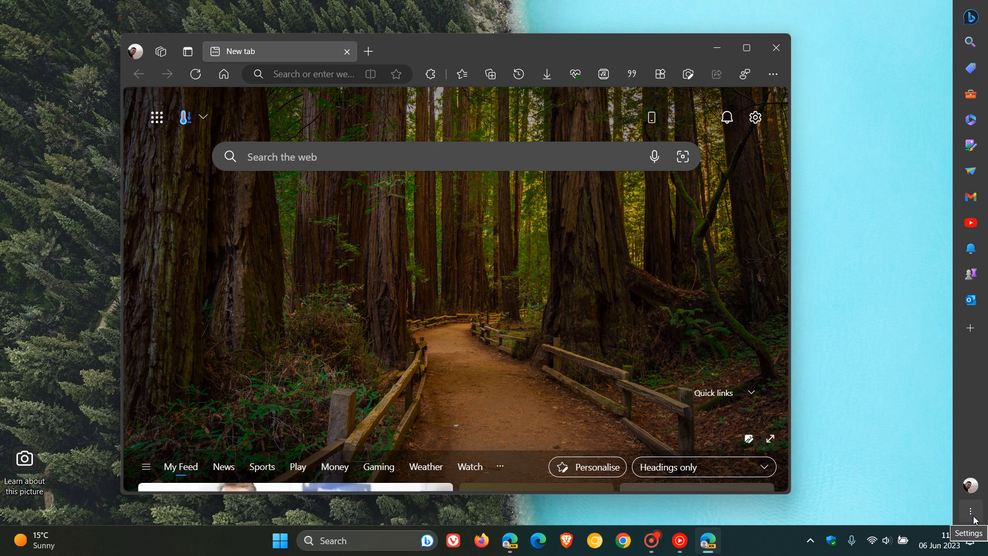
Choose 'Close and re-attach to Edge' from the sidebar menu, then maximize the Edge window
{"action": "left_click", "coordinate": [970, 511]}
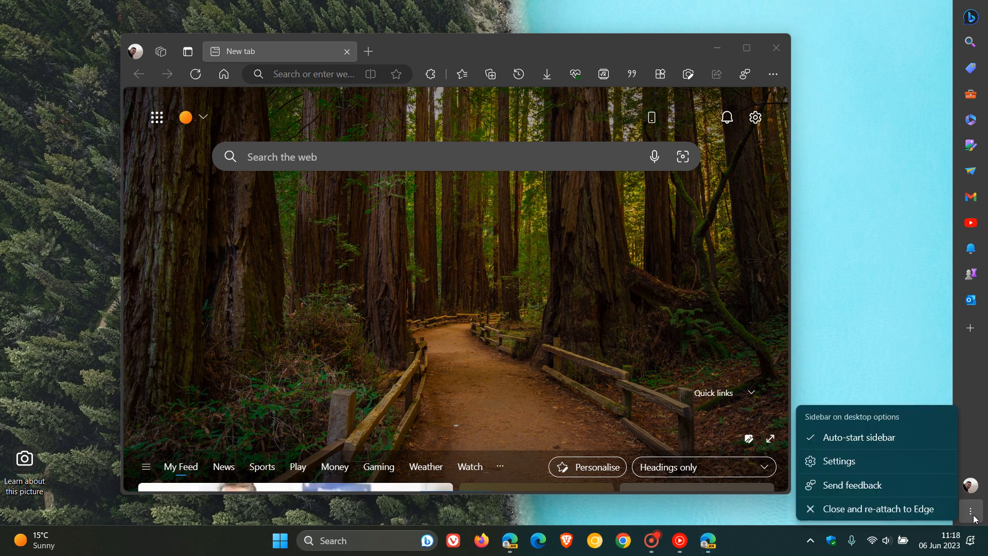
{"action": "mouse_move", "coordinate": [876, 509]}
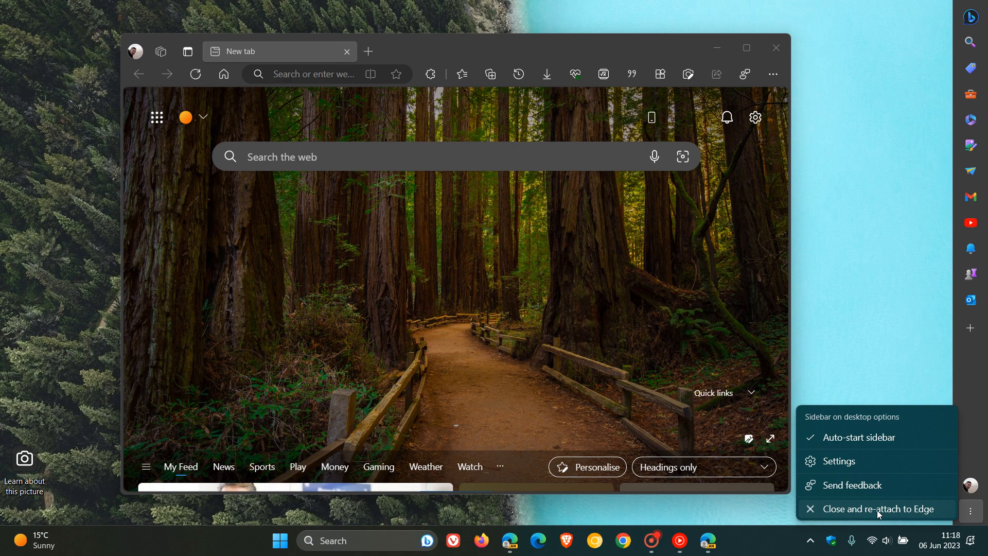
{"action": "left_click", "coordinate": [881, 509]}
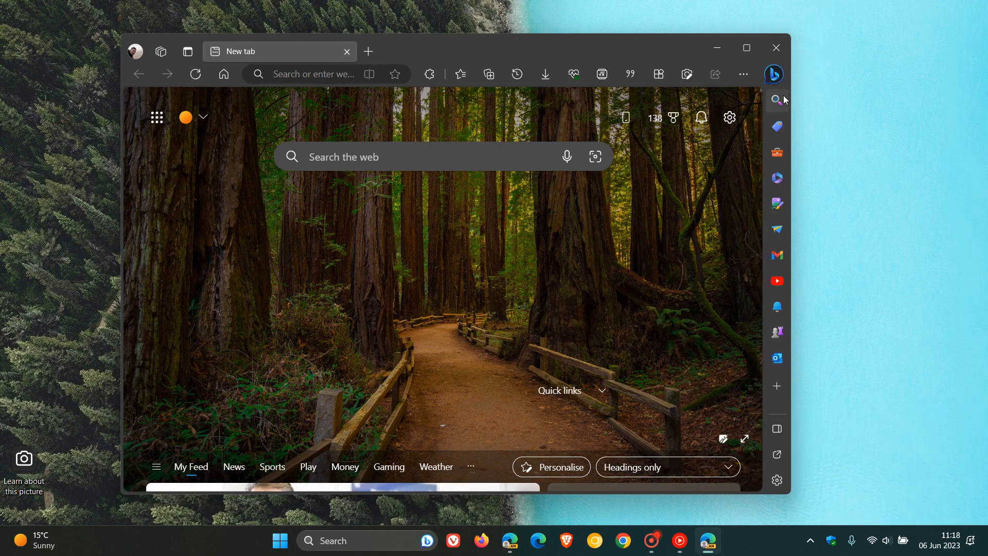
{"action": "left_click", "coordinate": [746, 49]}
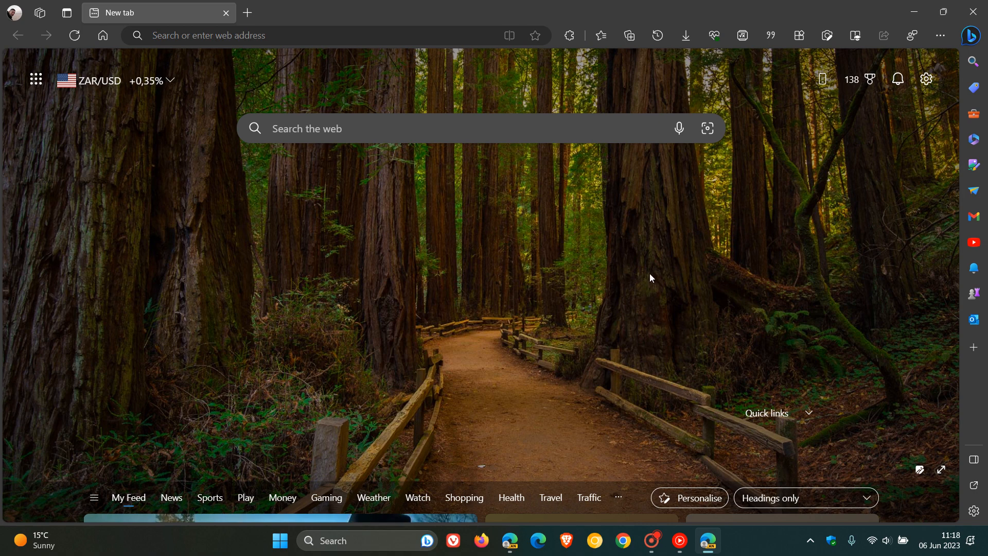
{"action": "mouse_move", "coordinate": [577, 202]}
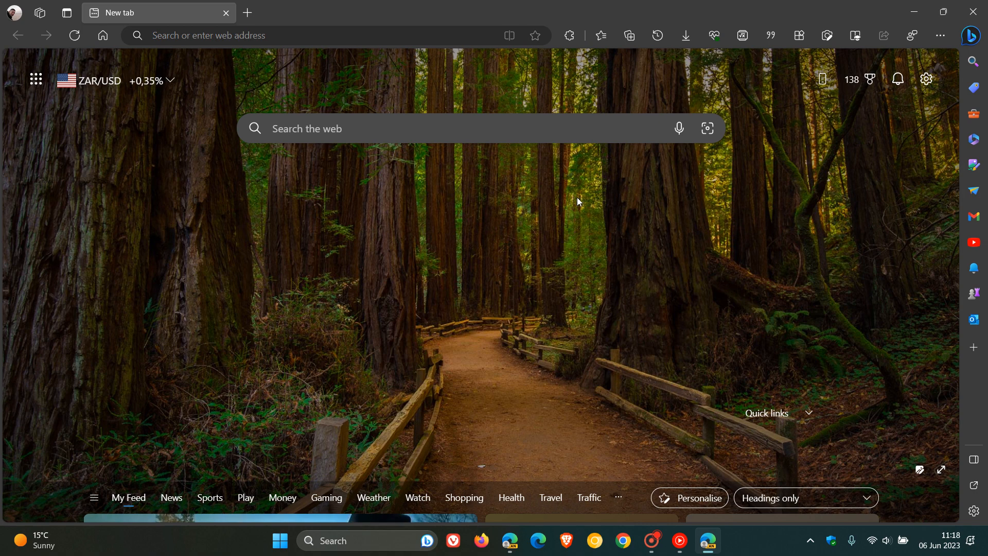